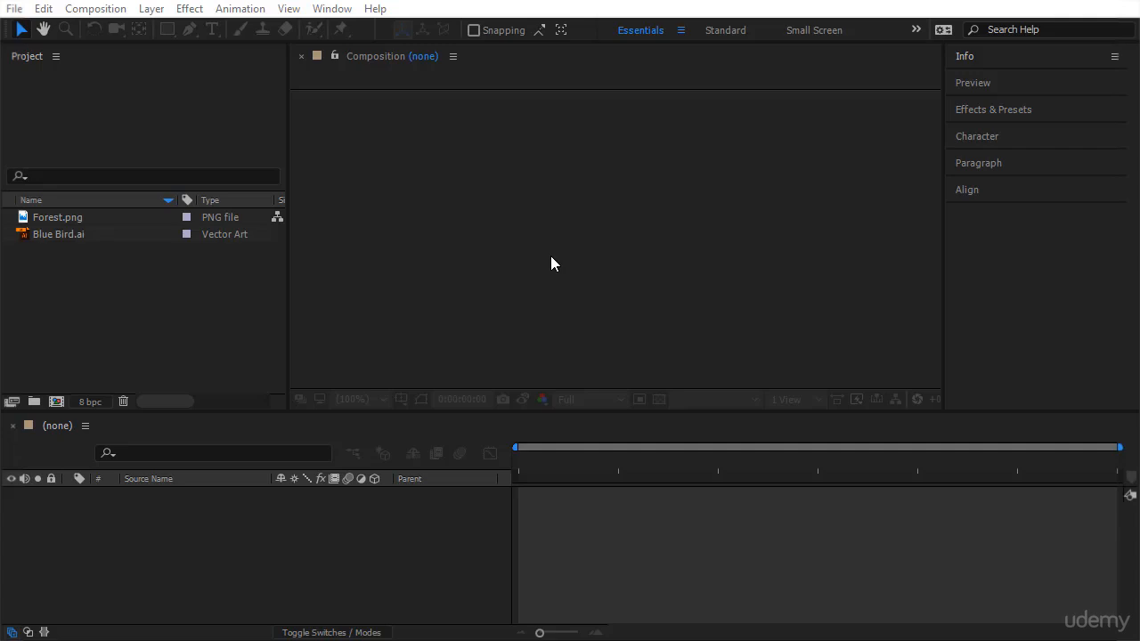
pyautogui.moveTo(96, 260)
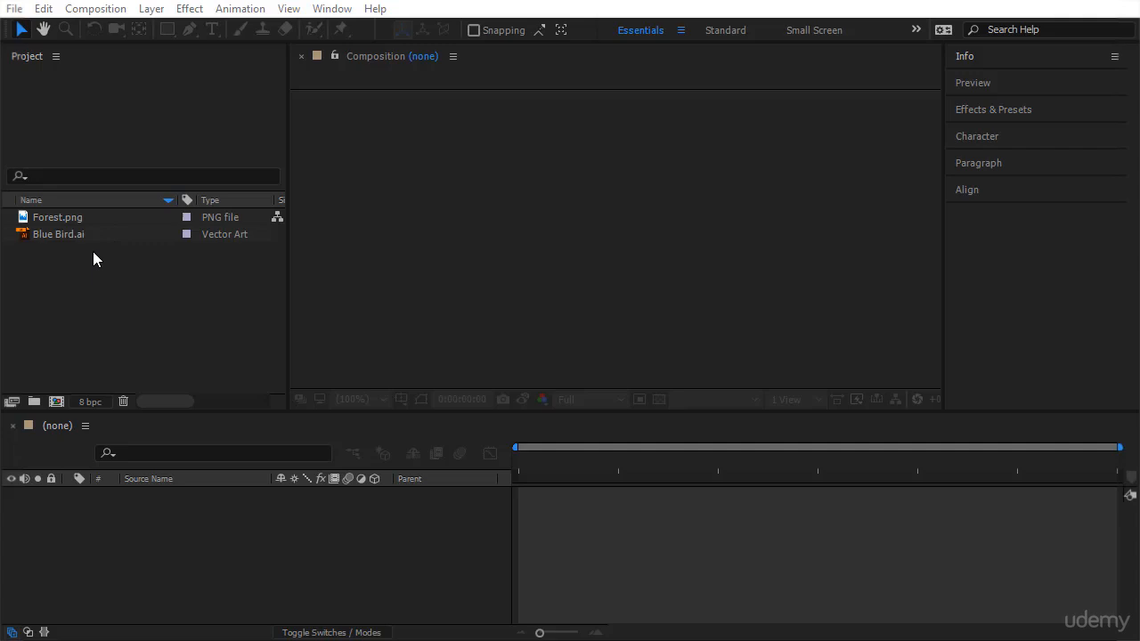
pyautogui.moveTo(171, 320)
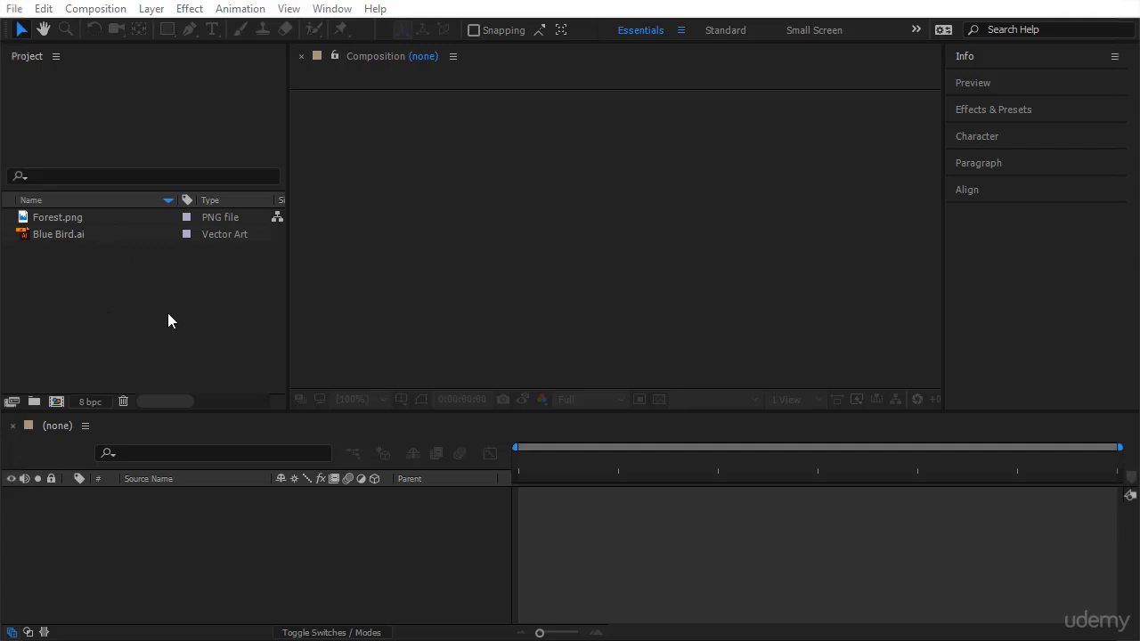
pyautogui.moveTo(174, 296)
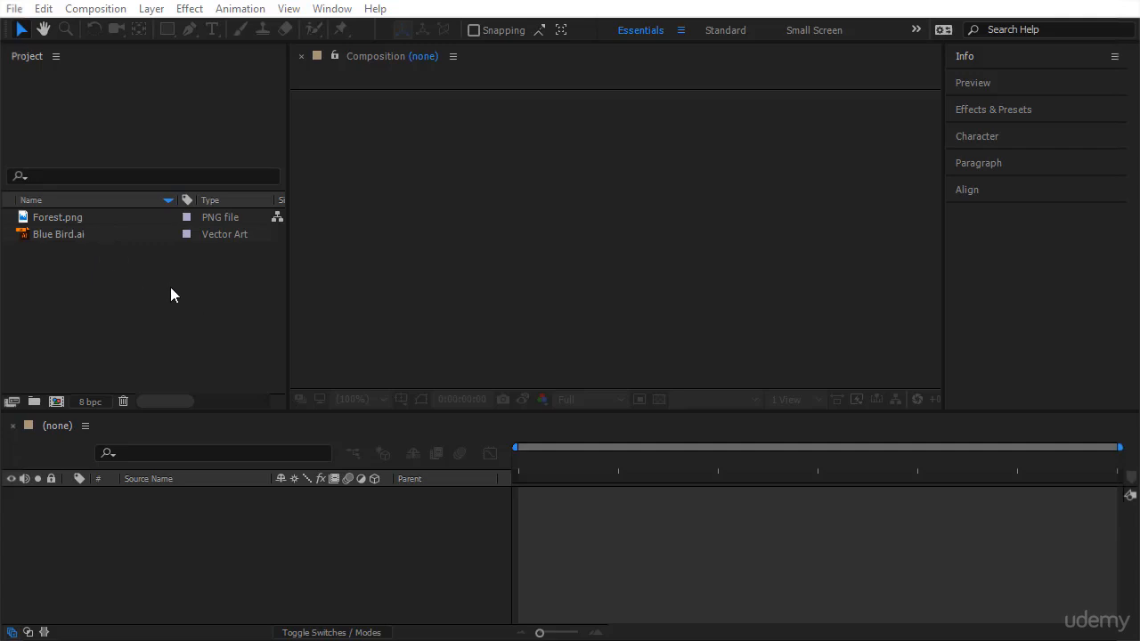
# Start a new composition from the Project panel holding Forest.png and Blue Bird.ai.
pyautogui.click(170, 288)
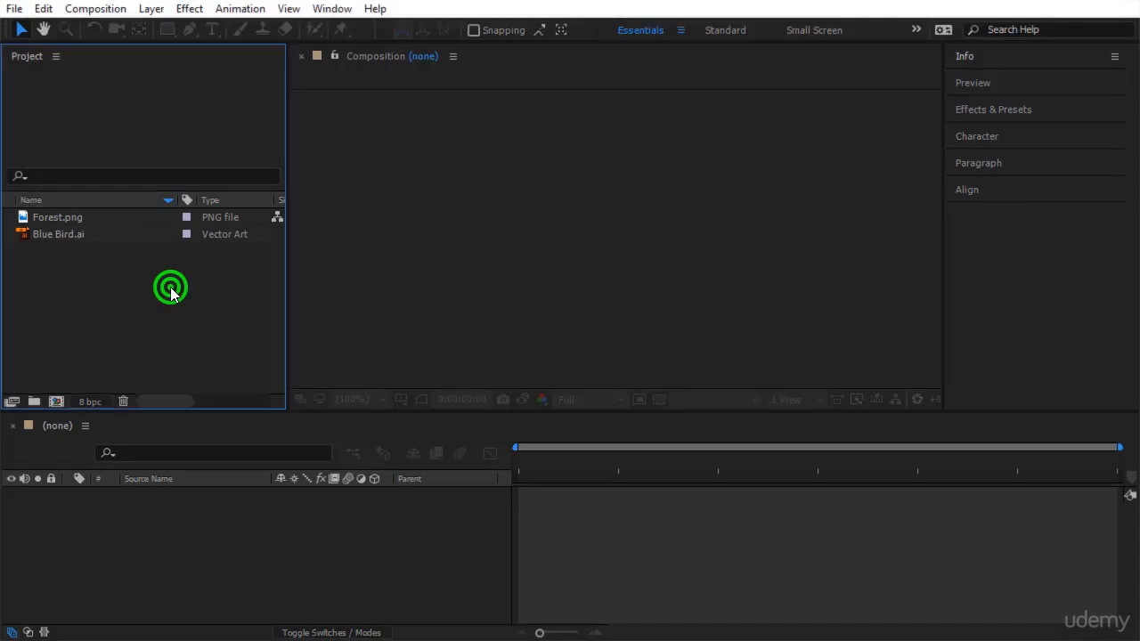
pyautogui.rightClick(171, 288)
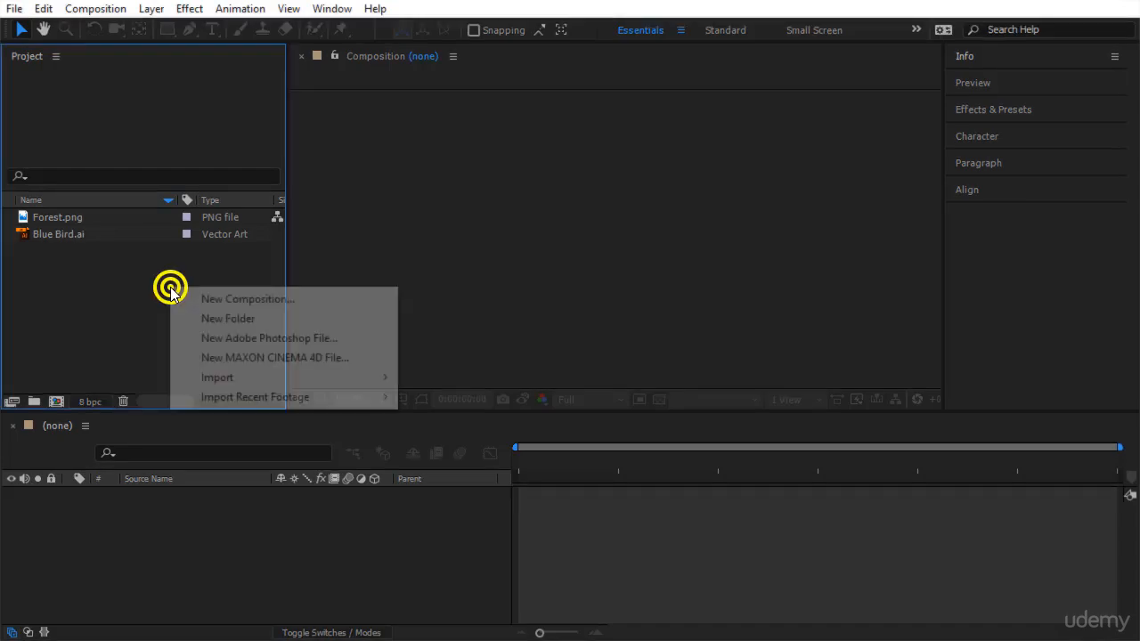
pyautogui.moveTo(225, 306)
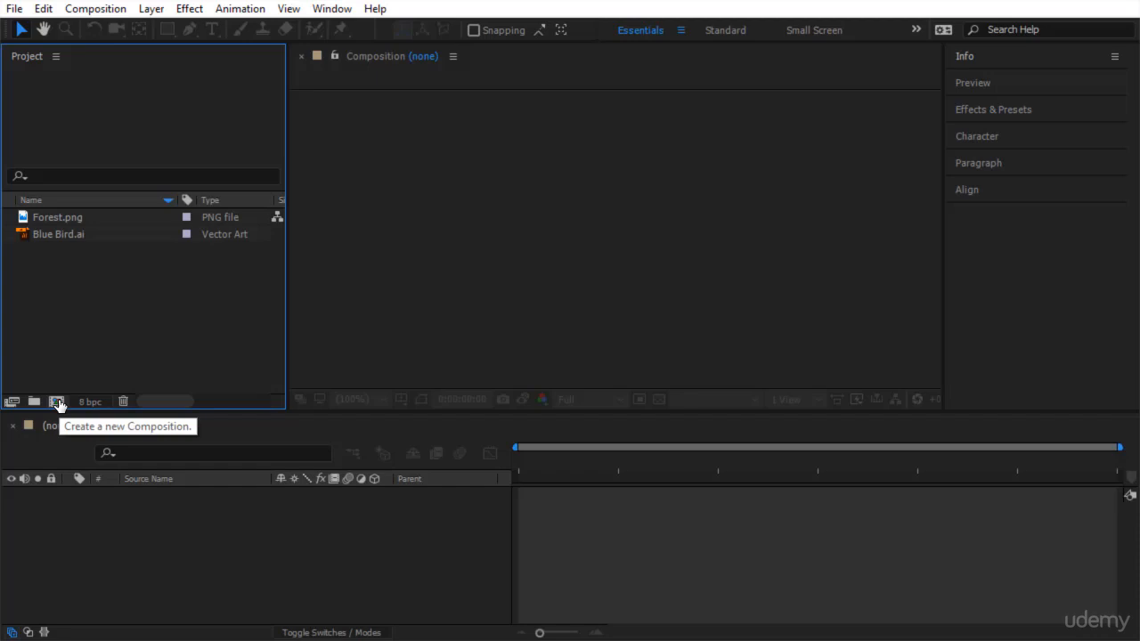
pyautogui.click(57, 399)
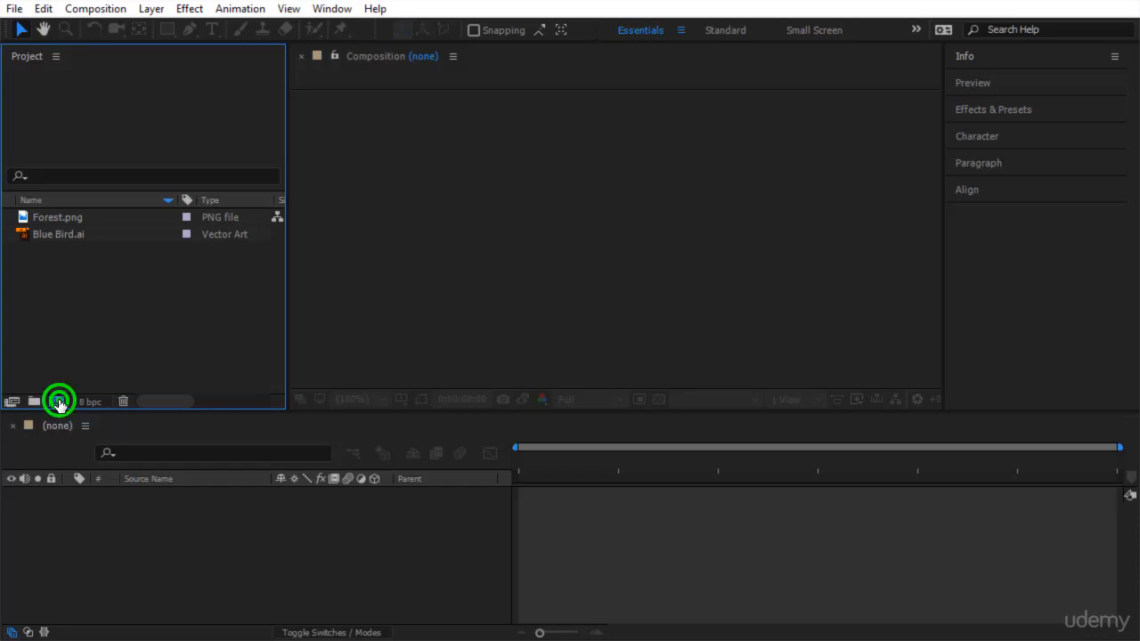
# Name the composition 'Flying Bird' and keep the HDV/HDTV 720 25 preset (1280×720).
pyautogui.click(57, 400)
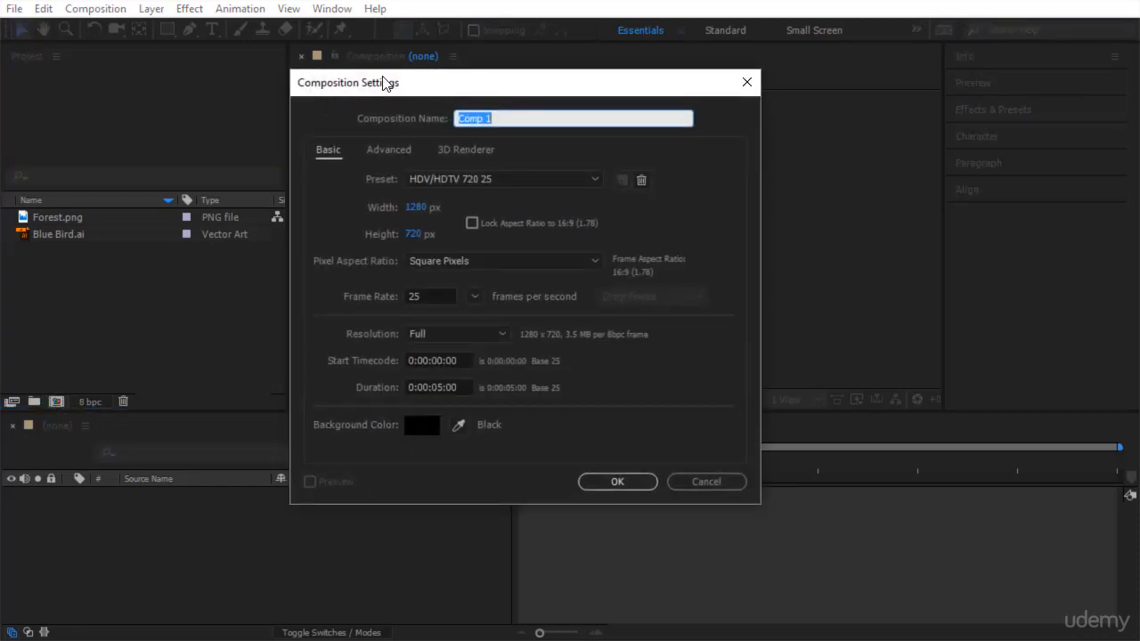
pyautogui.moveTo(483, 410)
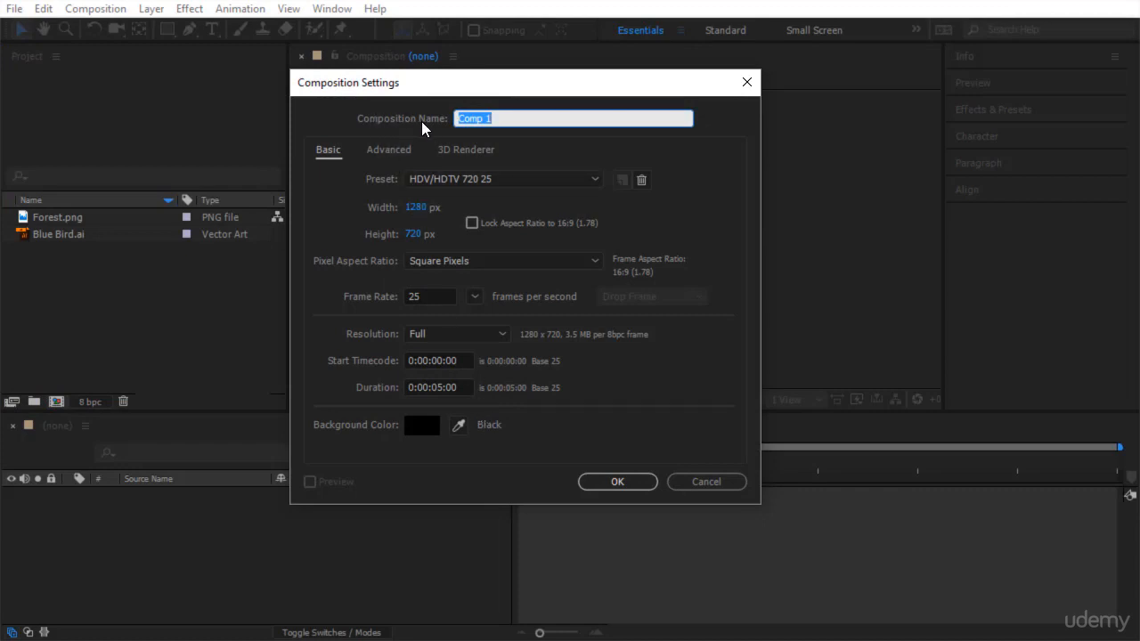
pyautogui.moveTo(553, 118)
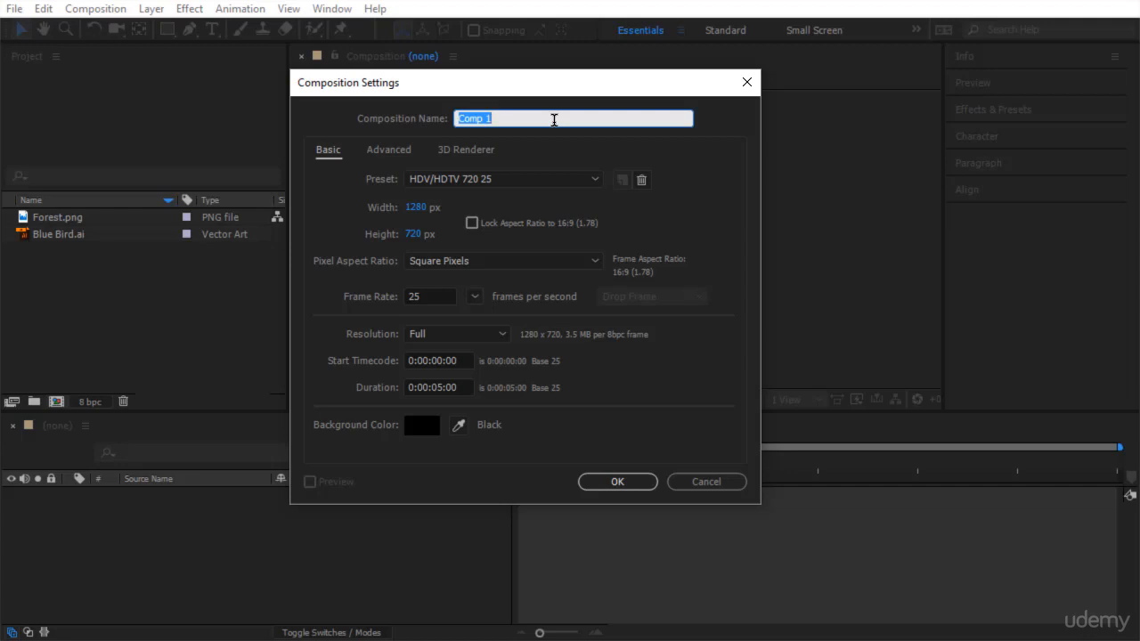
pyautogui.write('Flying Bird')
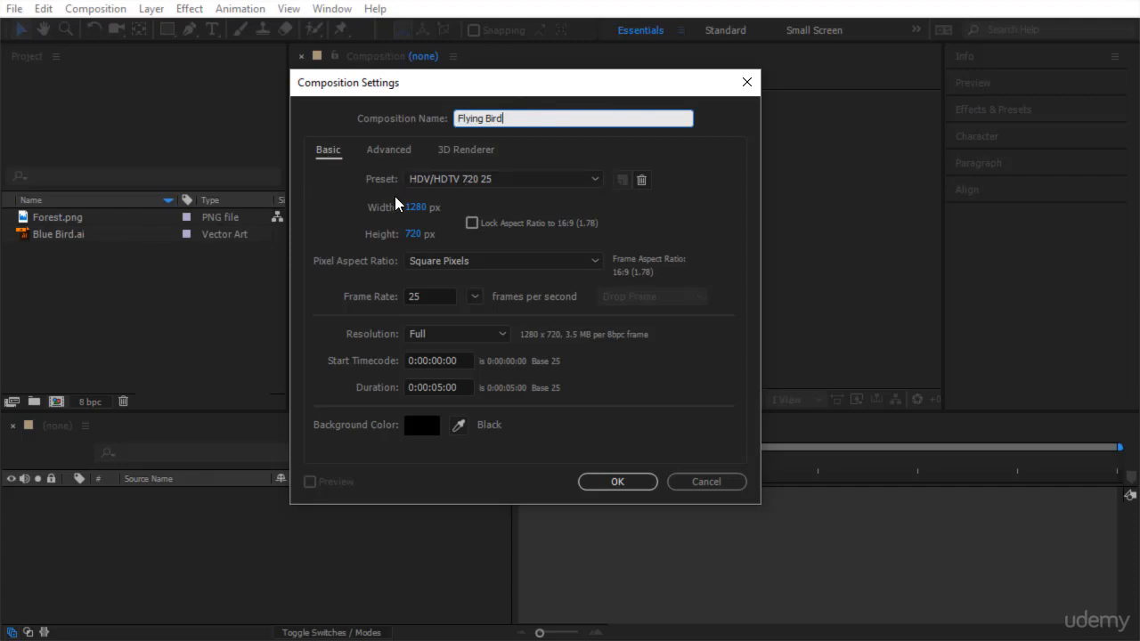
pyautogui.moveTo(411, 194)
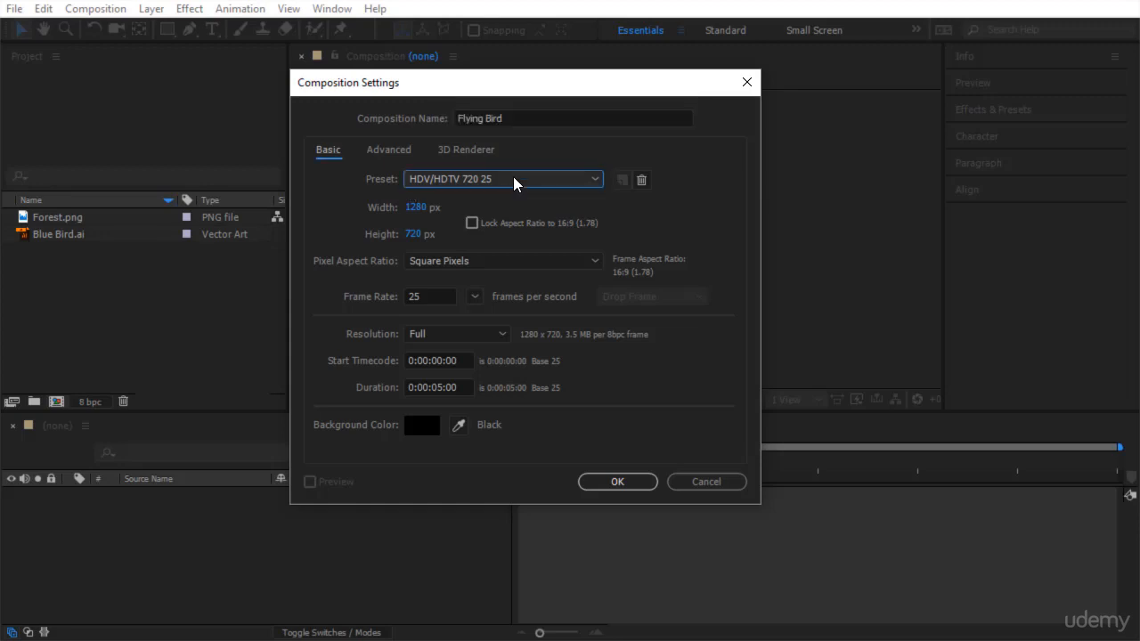
pyautogui.click(502, 178)
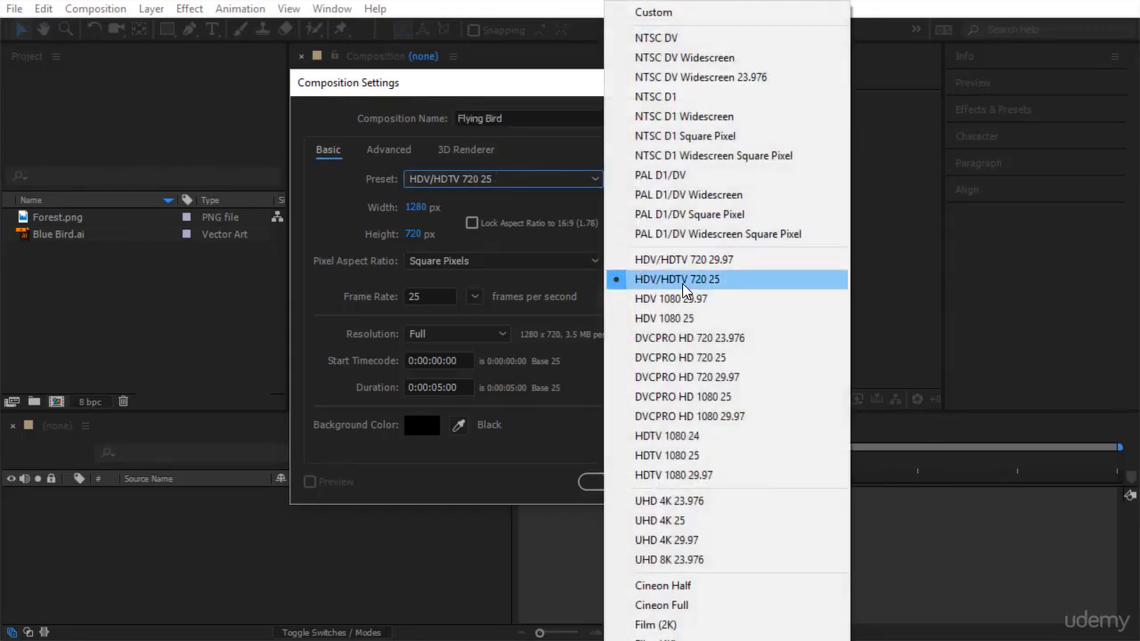
pyautogui.click(678, 278)
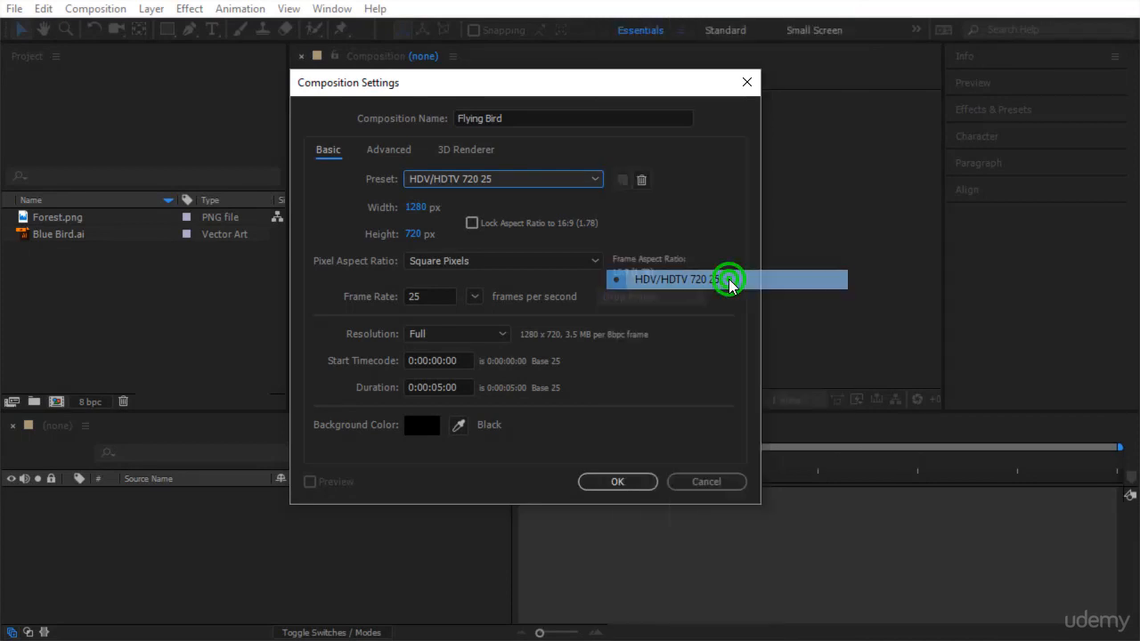
pyautogui.click(721, 278)
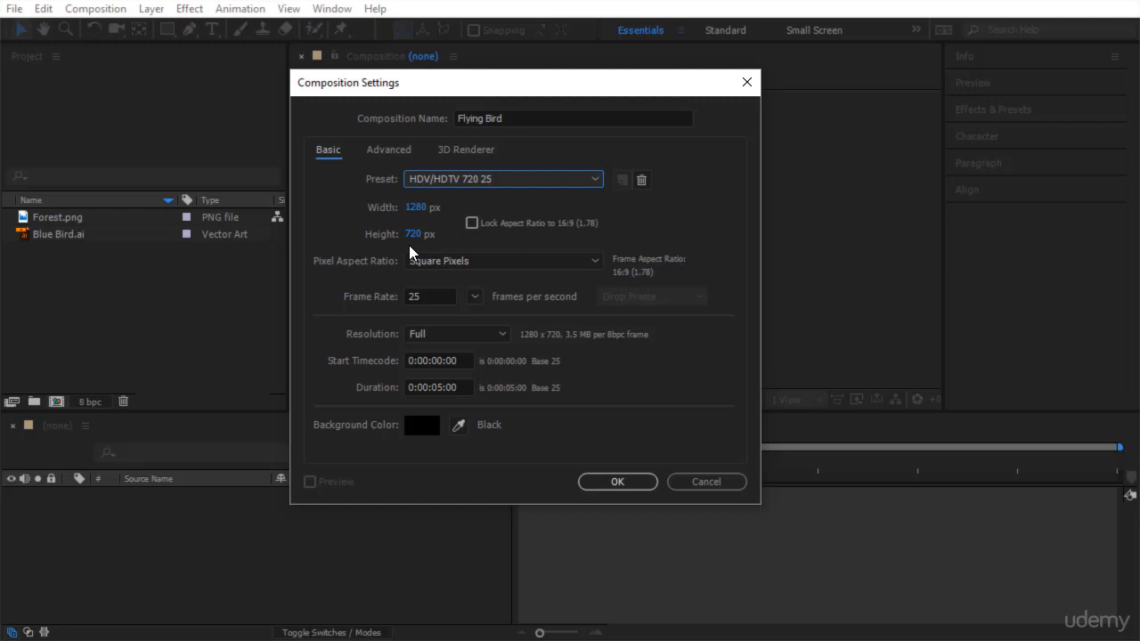
pyautogui.moveTo(425, 296)
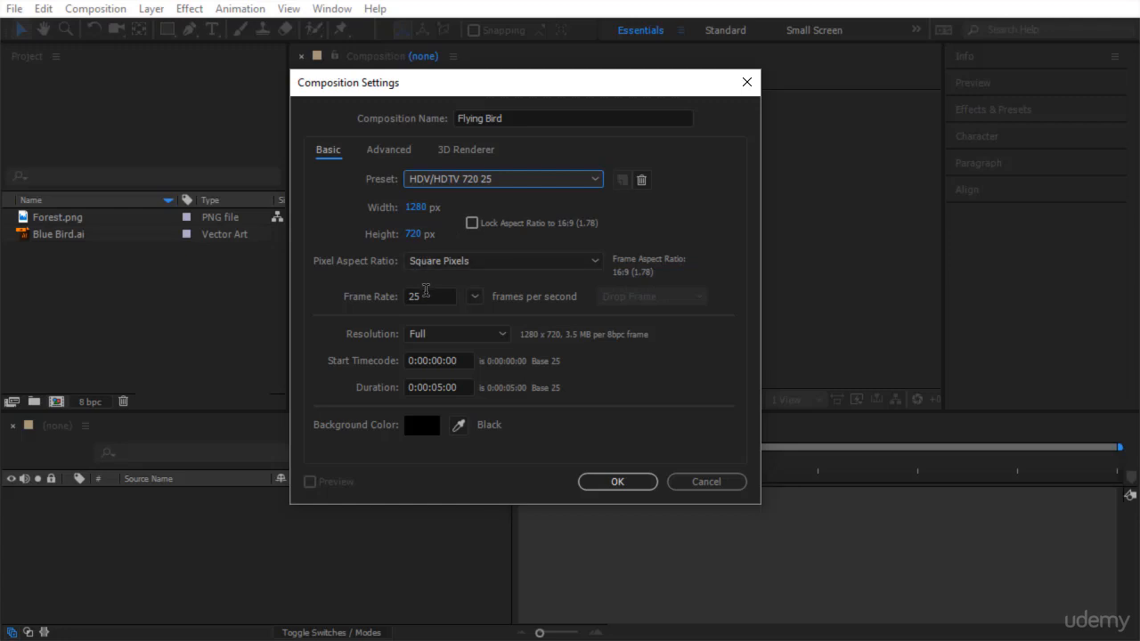
# Set the composition duration to 500 (five seconds).
pyautogui.click(428, 296)
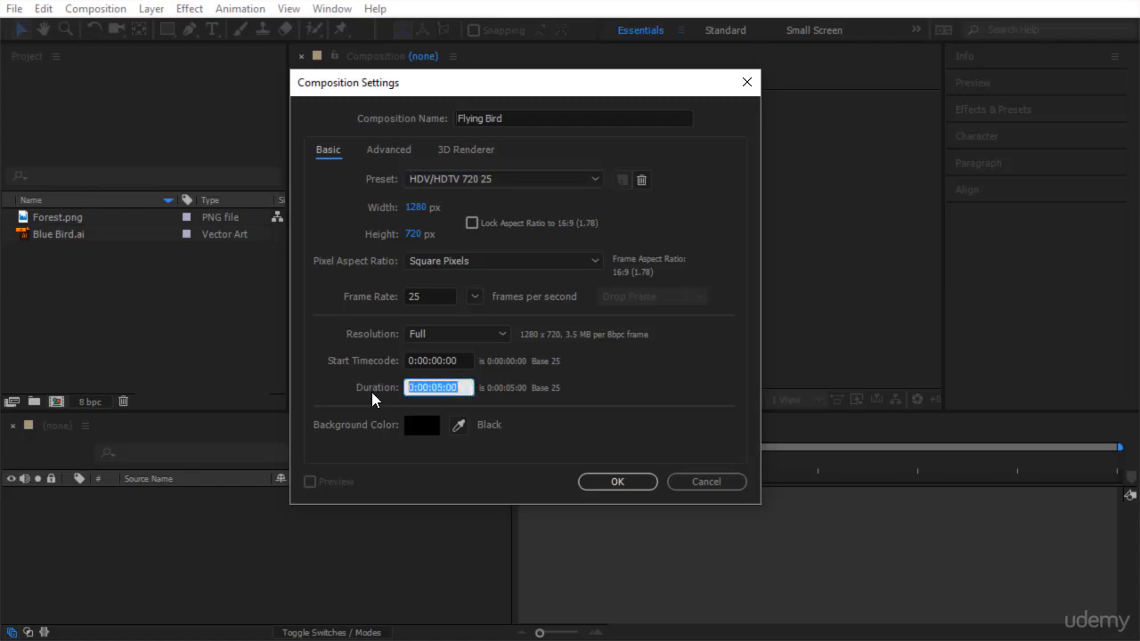
pyautogui.write('500')
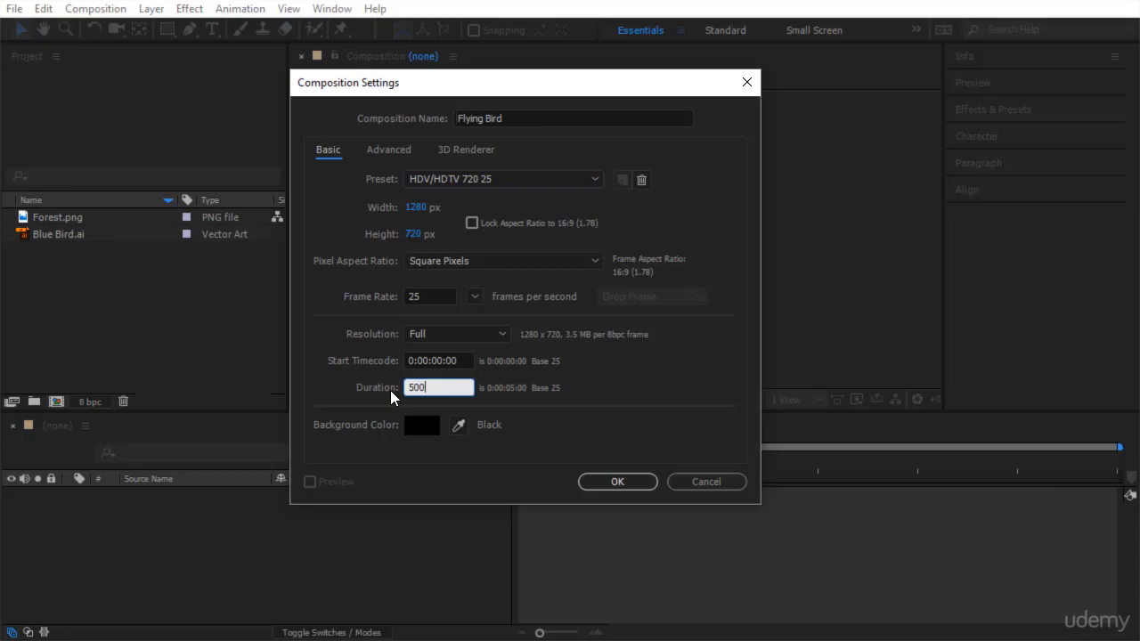
pyautogui.click(420, 426)
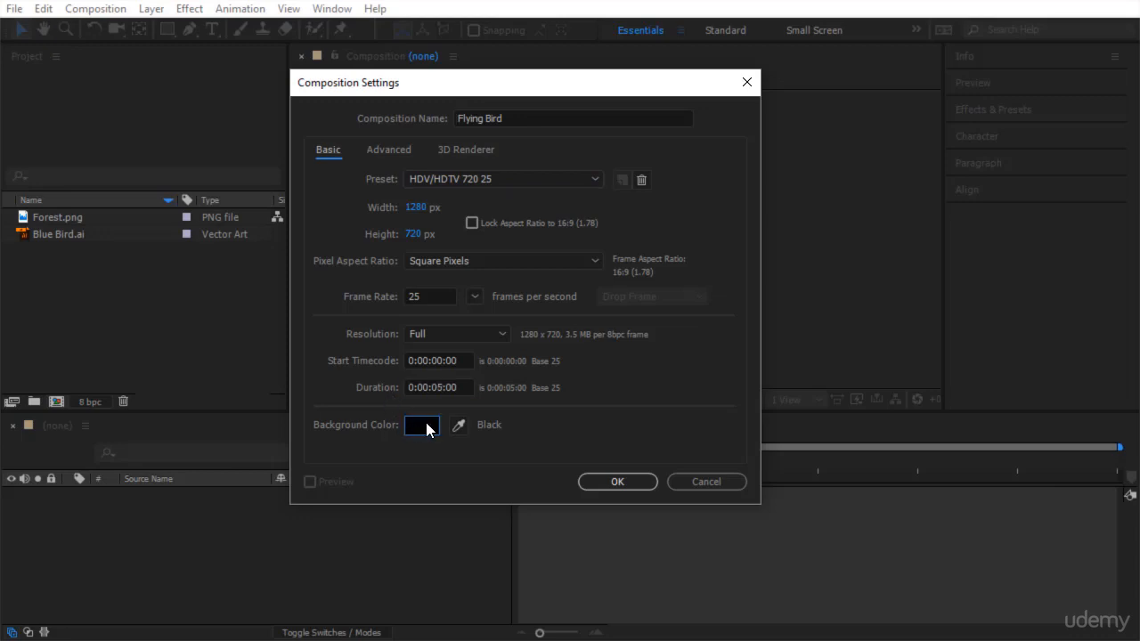
# Make the background colour black and create the Flying Bird composition.
pyautogui.click(420, 424)
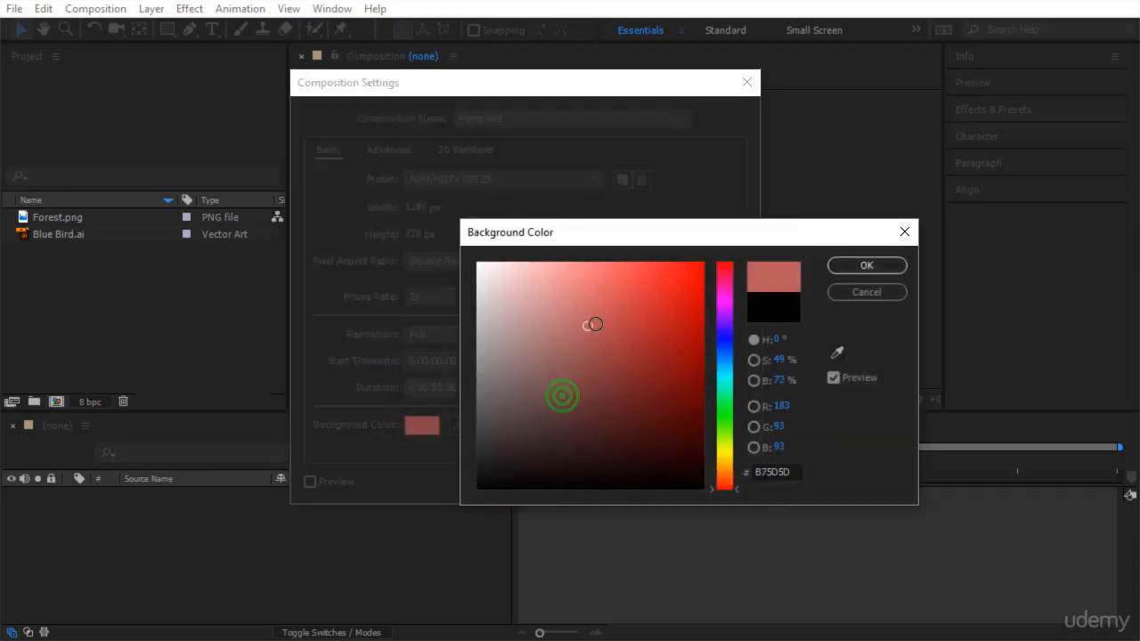
pyautogui.click(694, 270)
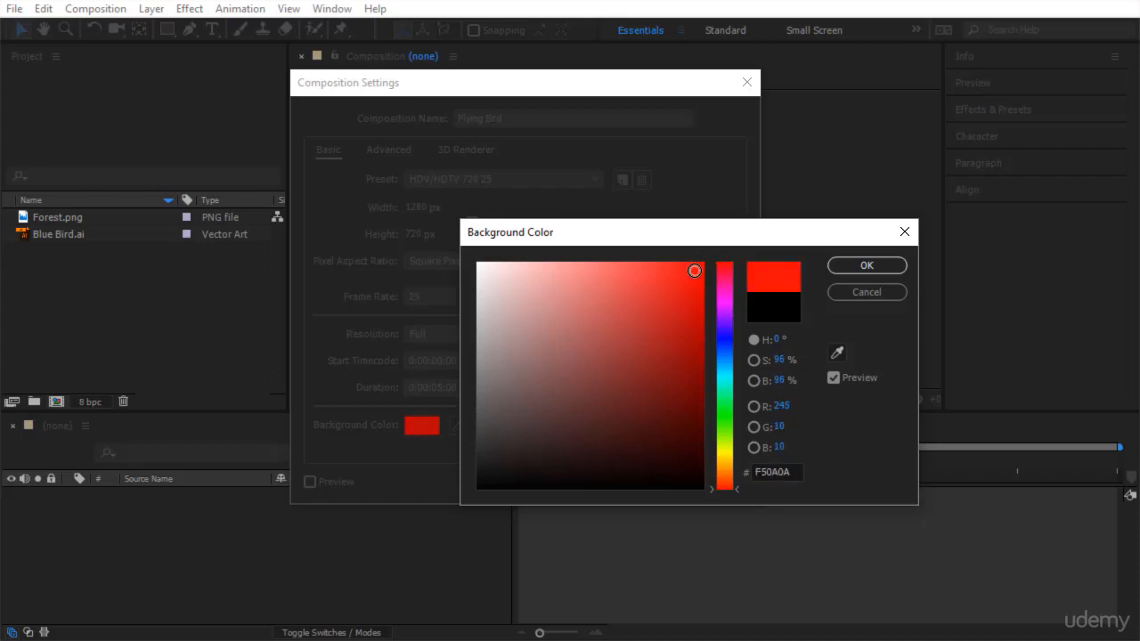
pyautogui.click(545, 426)
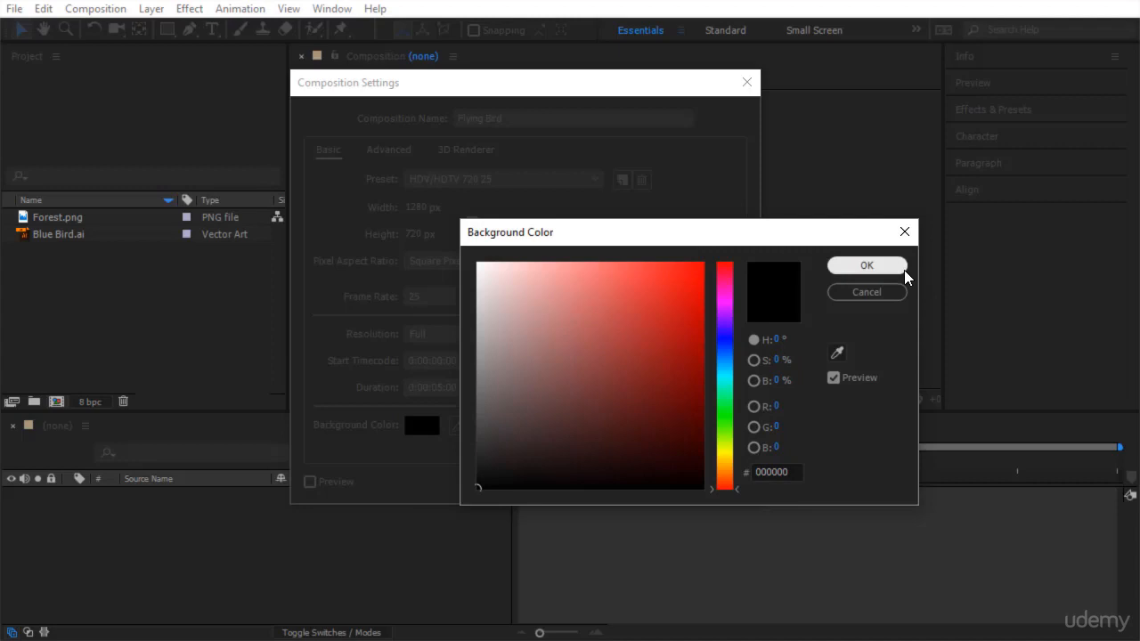
pyautogui.click(865, 265)
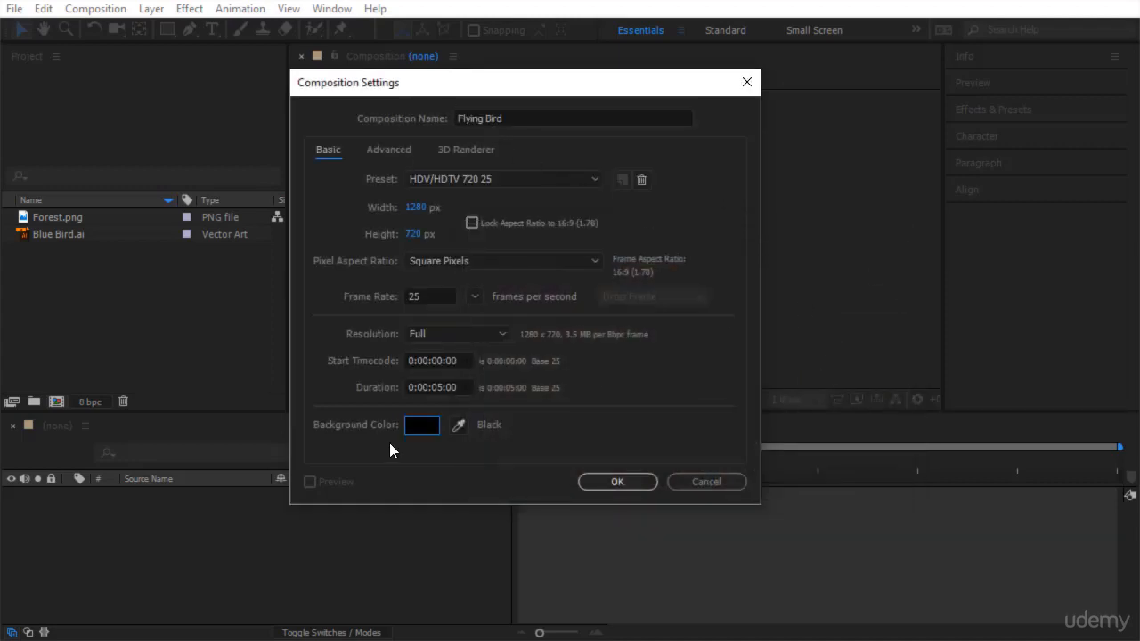
pyautogui.click(616, 480)
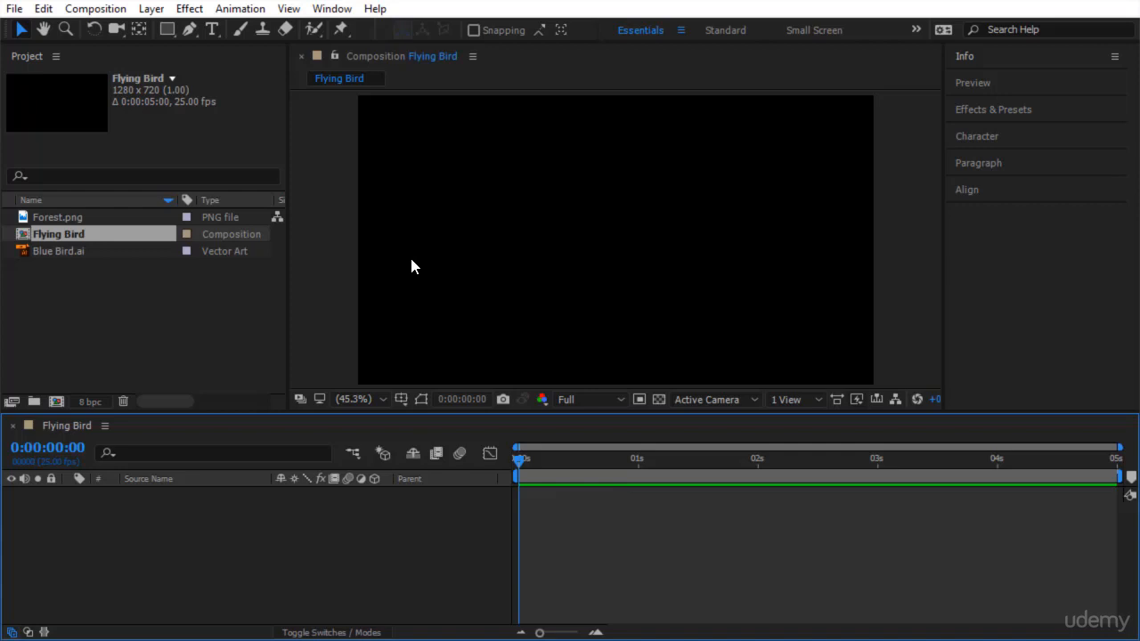
pyautogui.moveTo(73, 249)
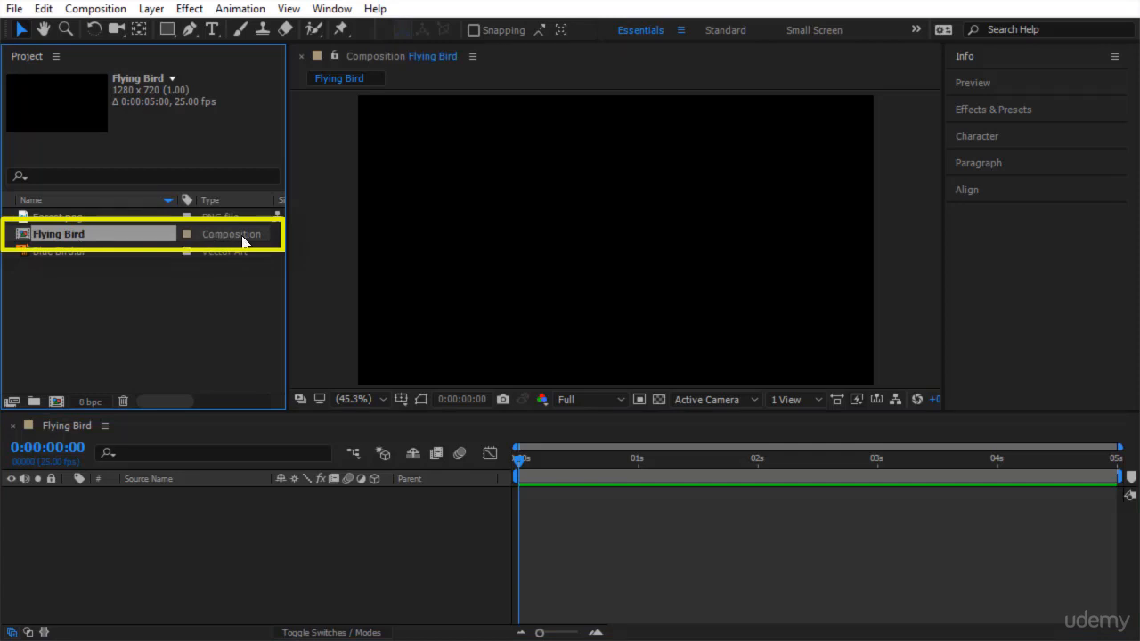
pyautogui.click(620, 111)
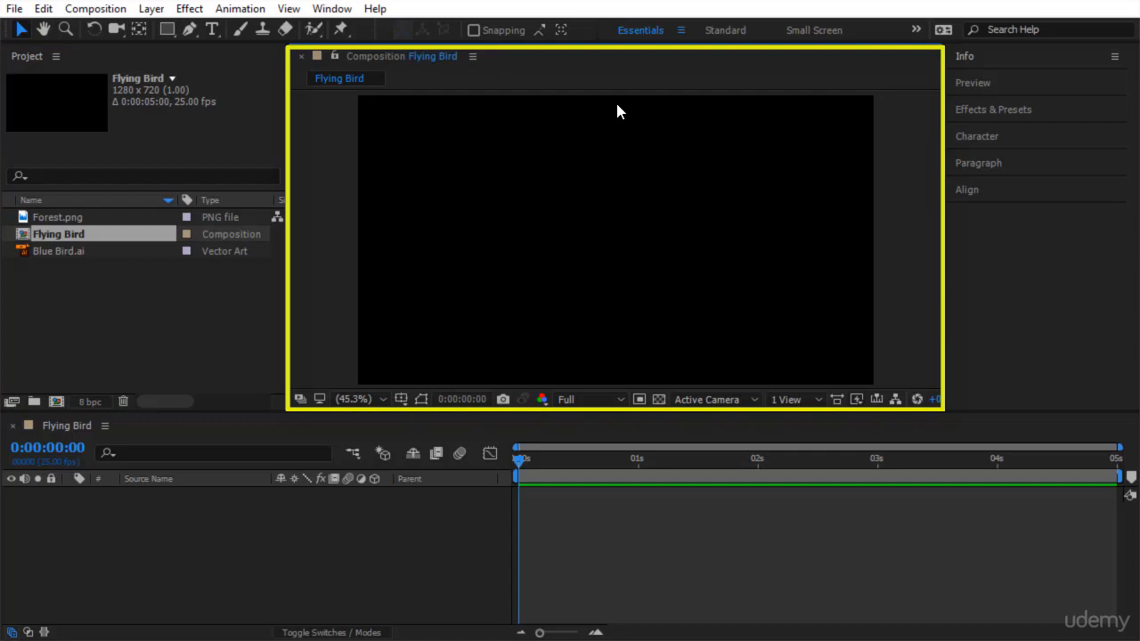
pyautogui.moveTo(447, 74)
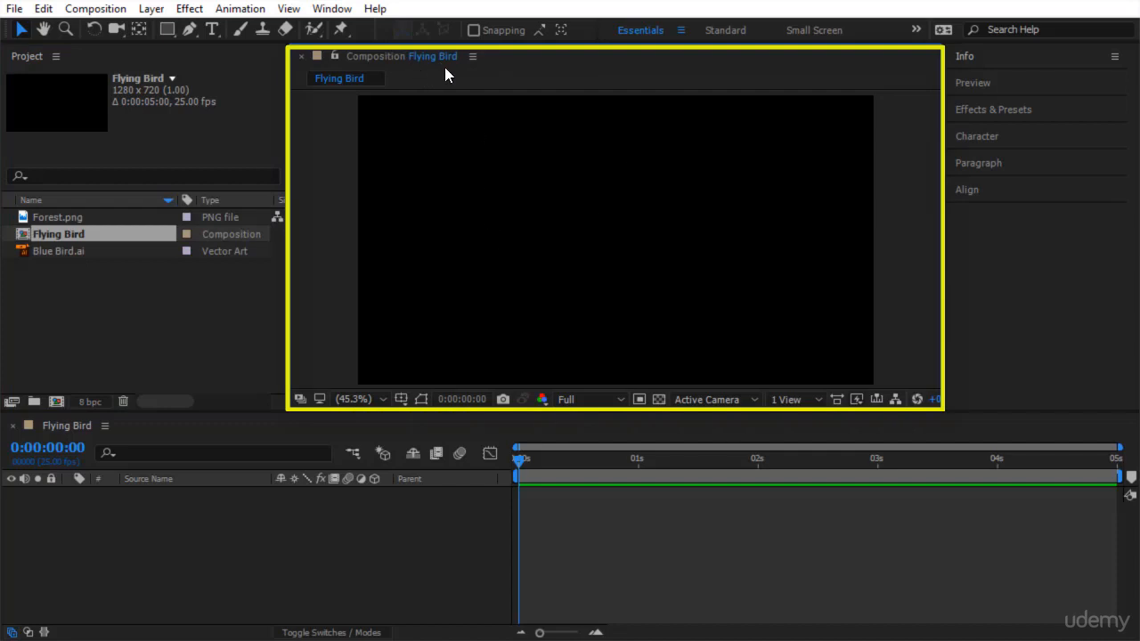
pyautogui.moveTo(582, 221)
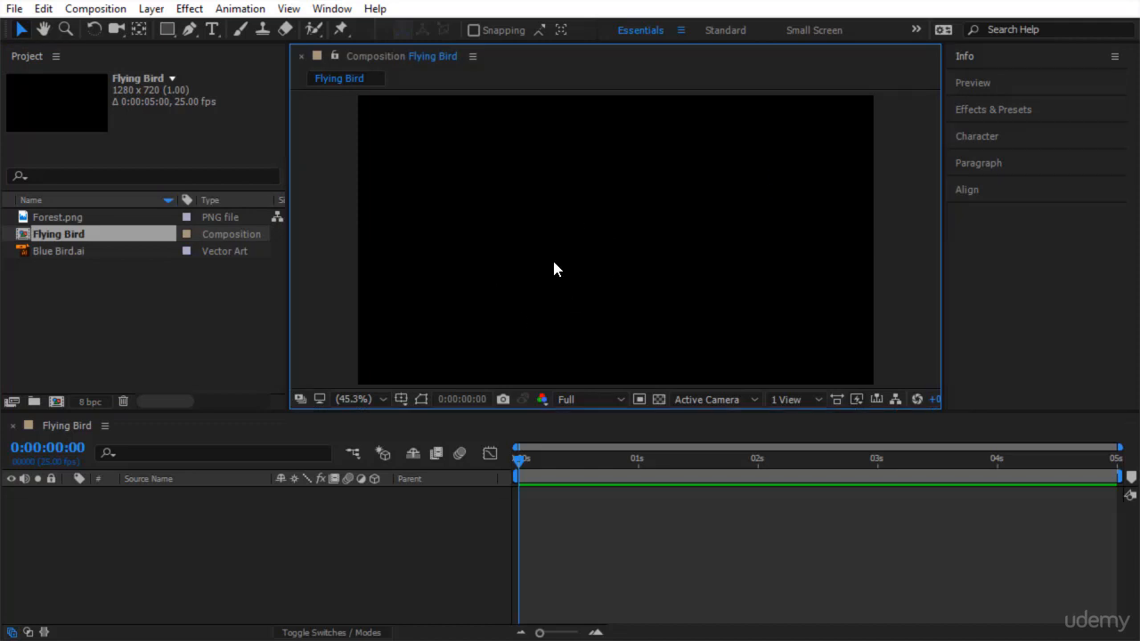
pyautogui.moveTo(538, 545)
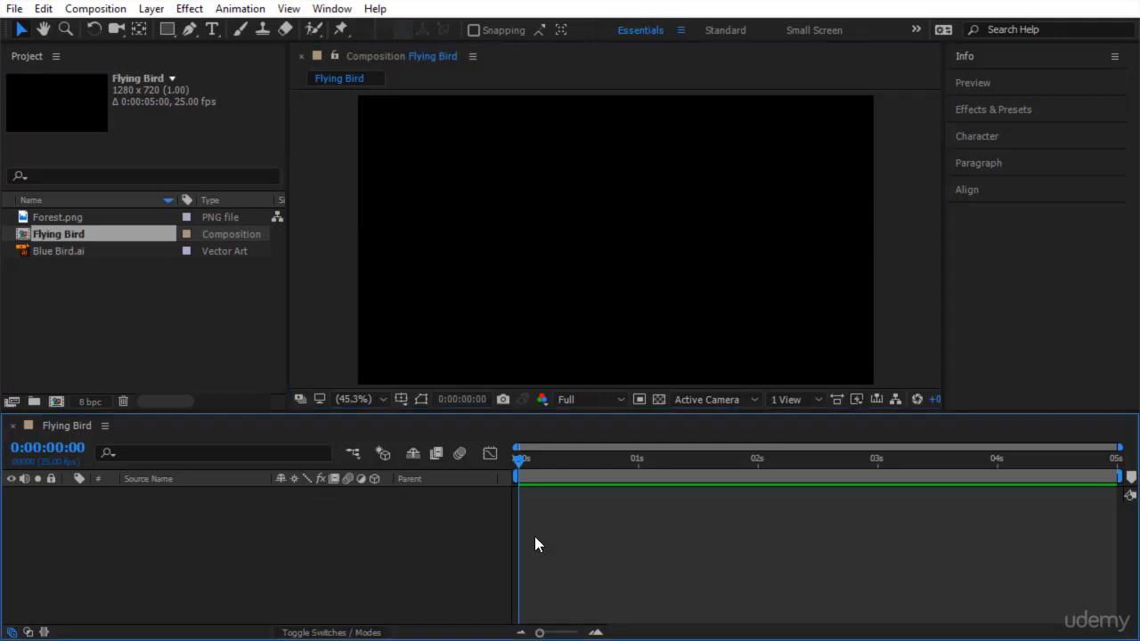
pyautogui.moveTo(413, 563)
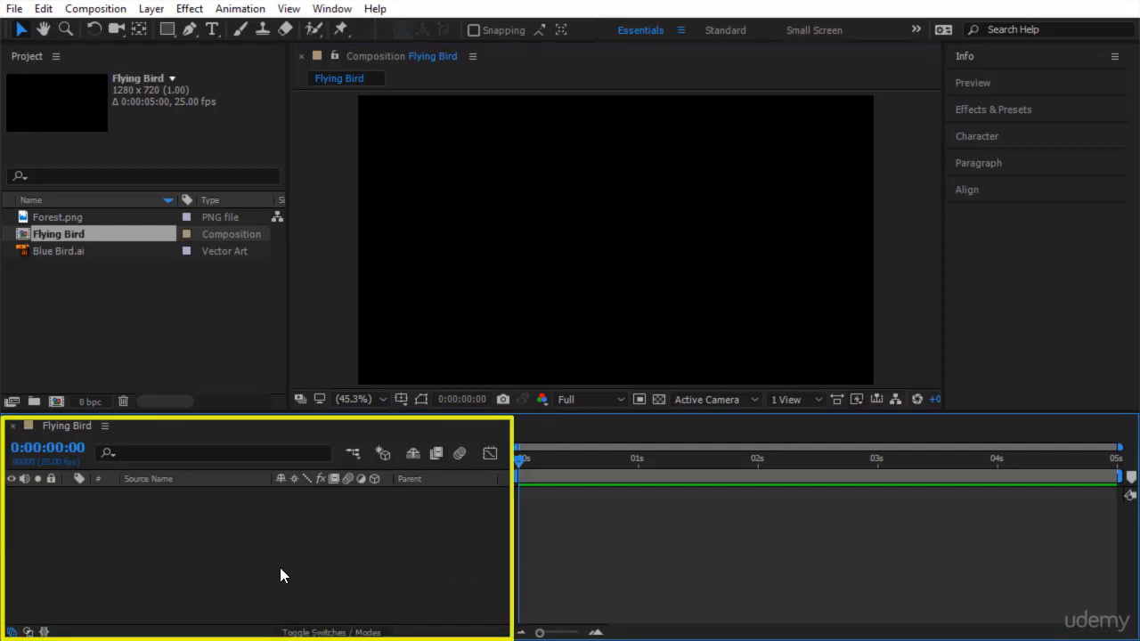
pyautogui.moveTo(80, 249)
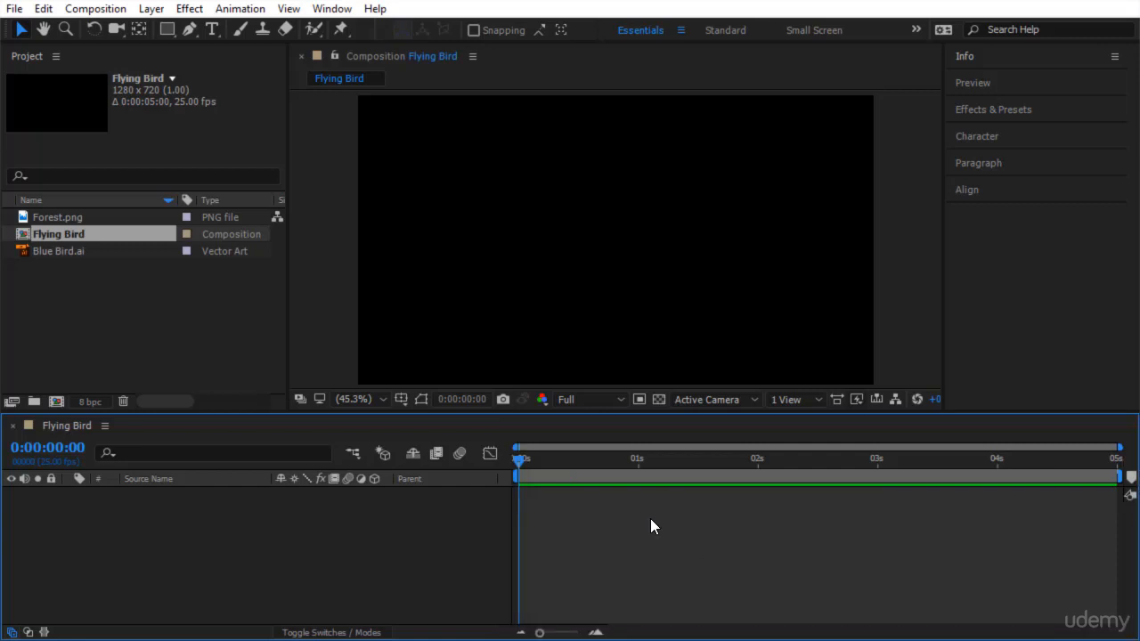
pyautogui.moveTo(71, 270)
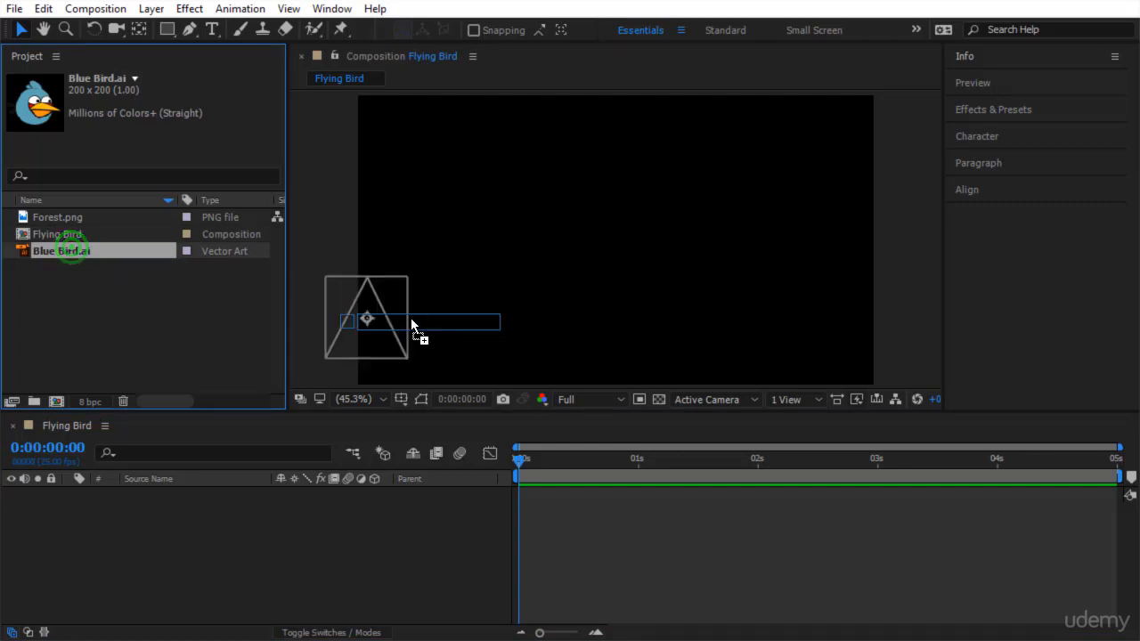
# Drop the Blue Bird.ai artwork into the upper left of the Flying Bird frame.
pyautogui.moveTo(365, 317); pyautogui.dragTo(507, 231)
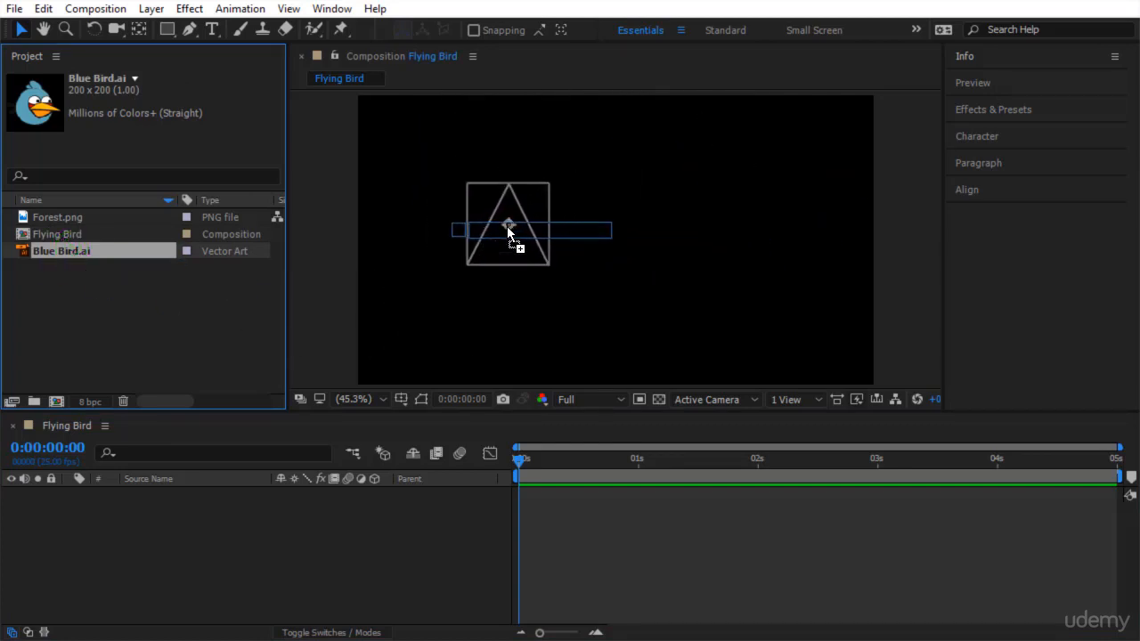
pyautogui.moveTo(507, 227); pyautogui.dragTo(484, 186)
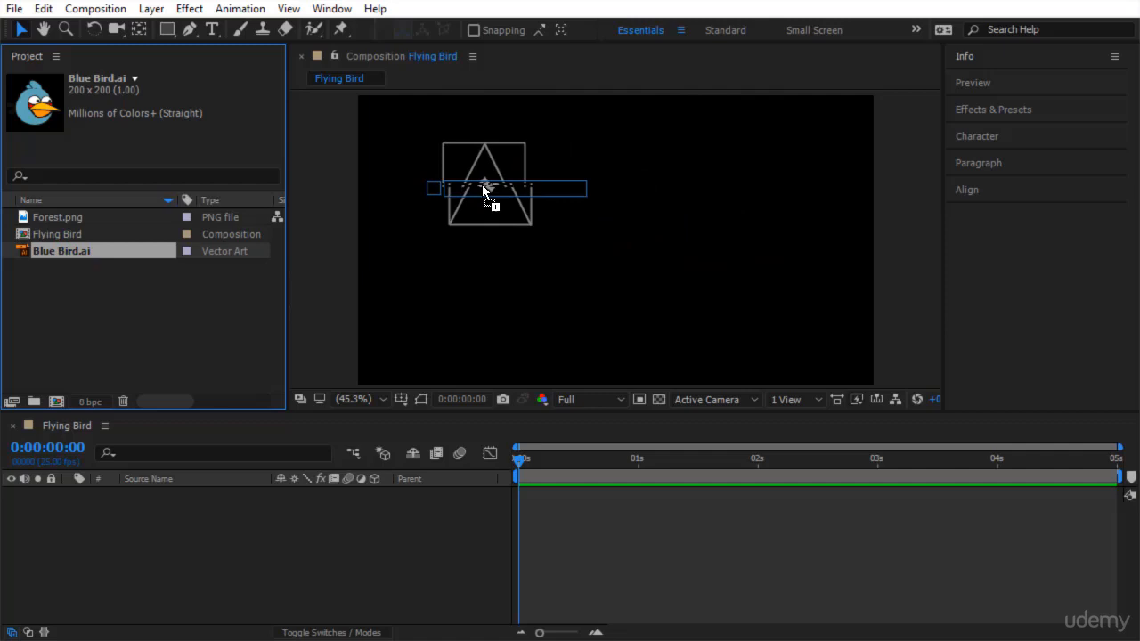
pyautogui.moveTo(484, 192); pyautogui.dragTo(489, 228)
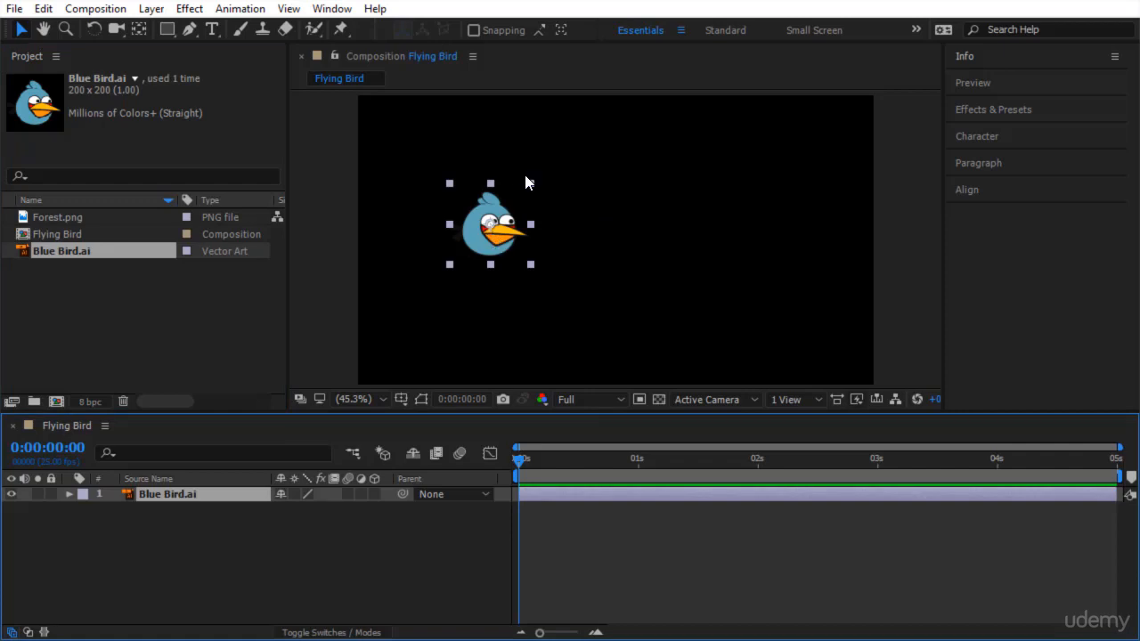
pyautogui.moveTo(534, 223)
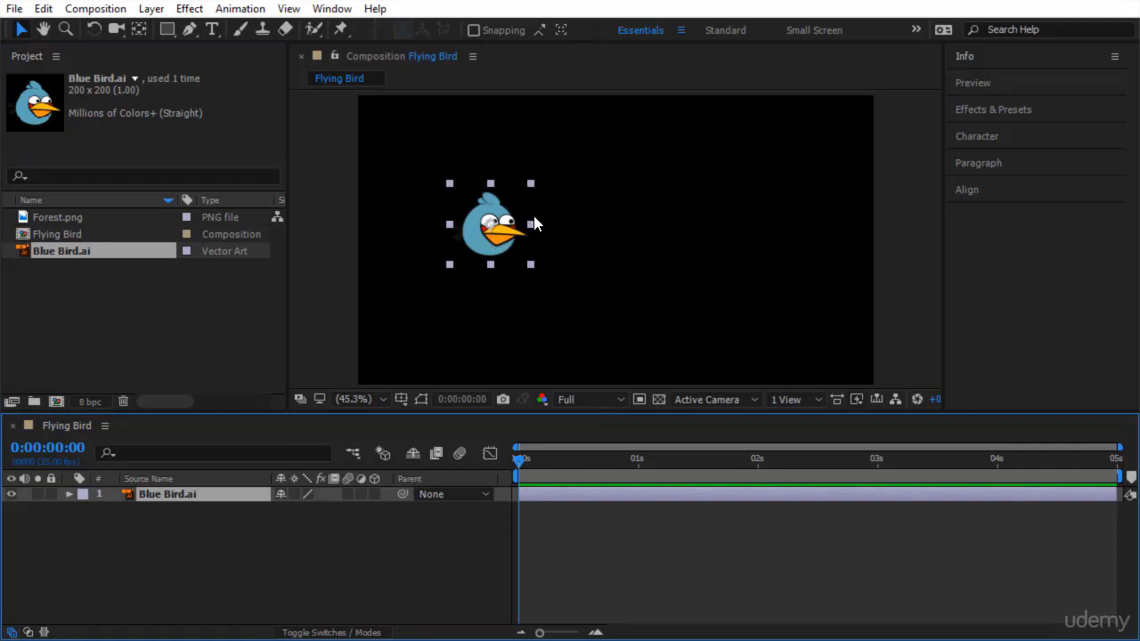
pyautogui.moveTo(306, 531)
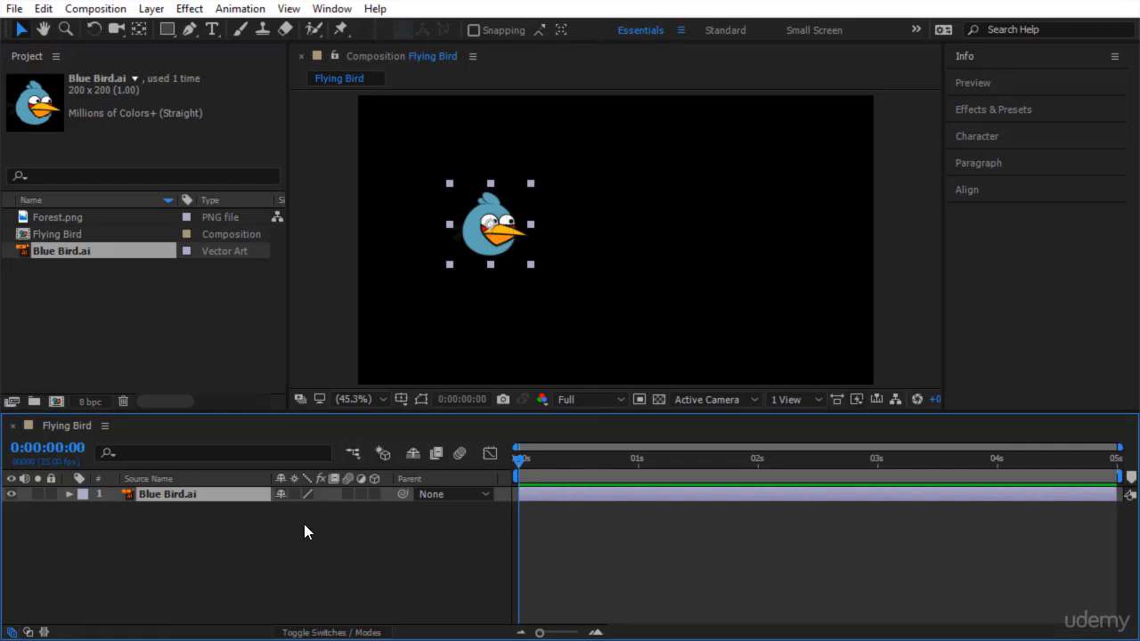
pyautogui.moveTo(359, 491)
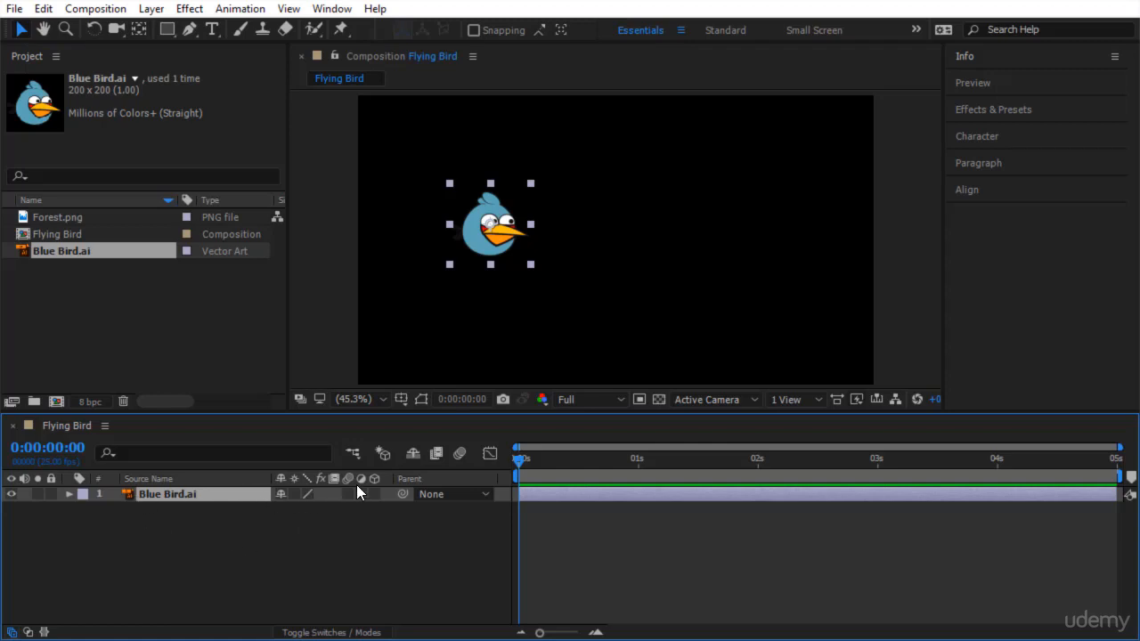
pyautogui.moveTo(252, 513)
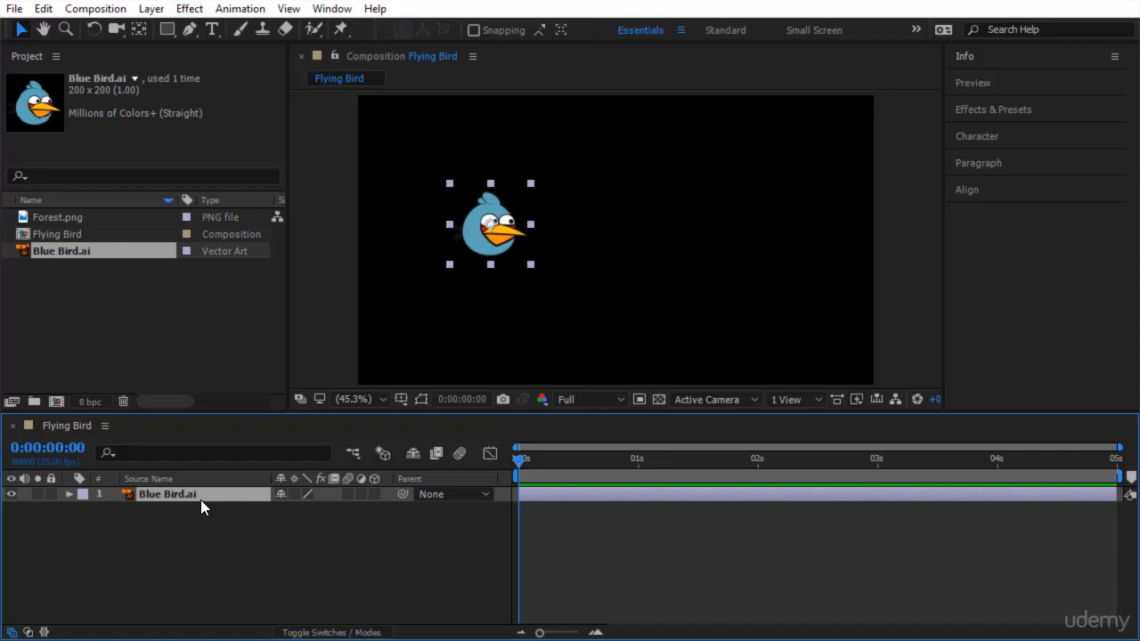
pyautogui.moveTo(406, 594)
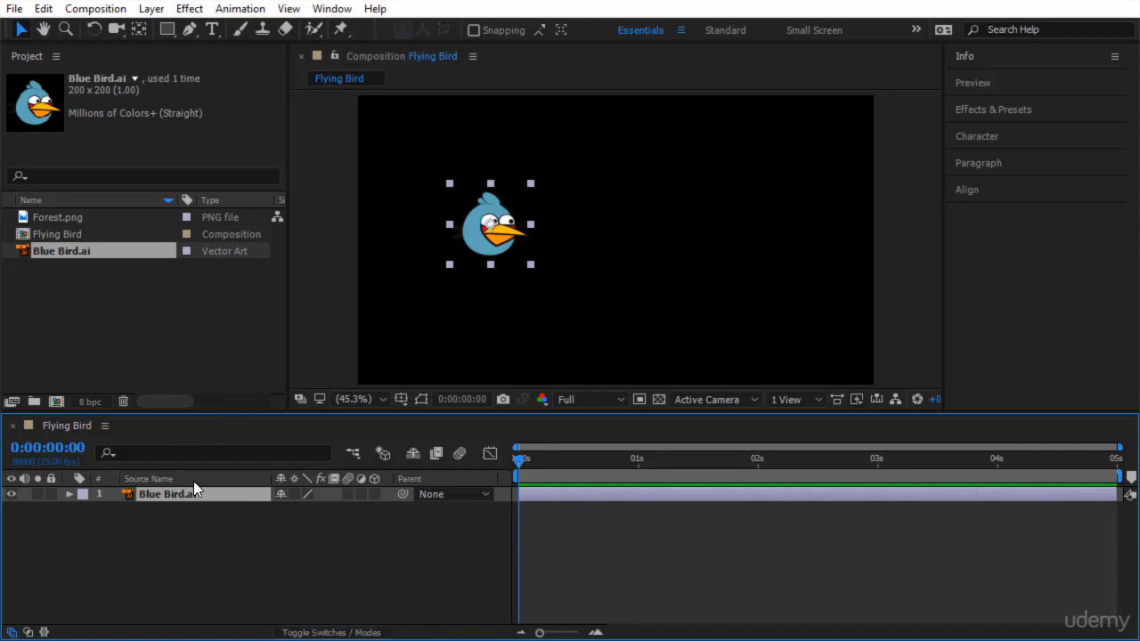
# Place Forest.png beneath the Blue Bird.ai layer as the frame-filling background.
pyautogui.click(71, 217)
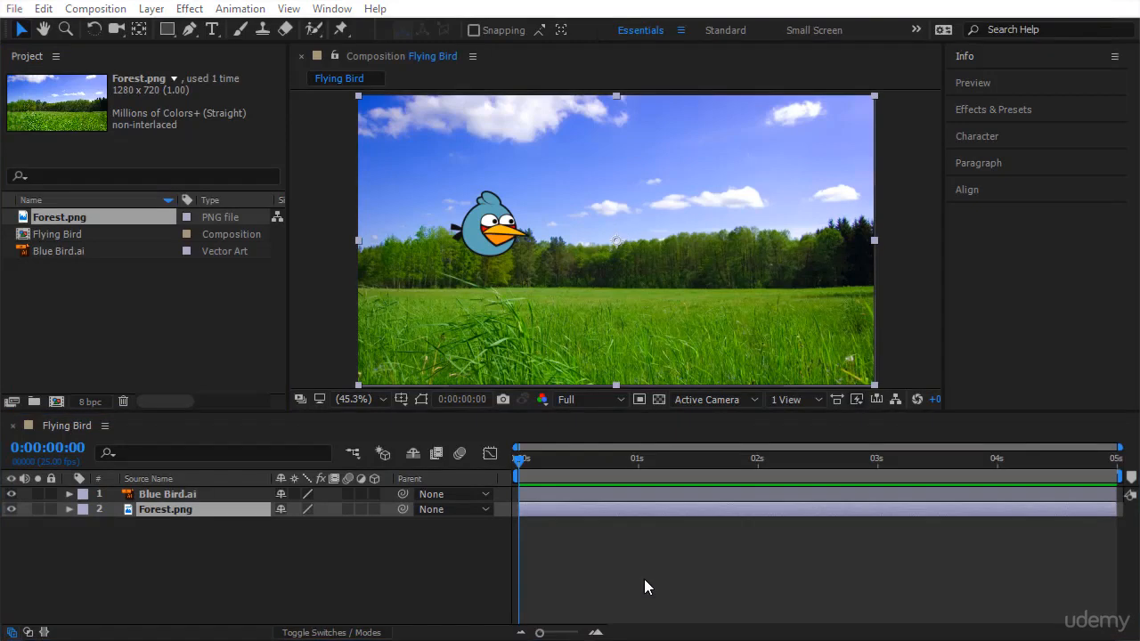
pyautogui.moveTo(304, 410)
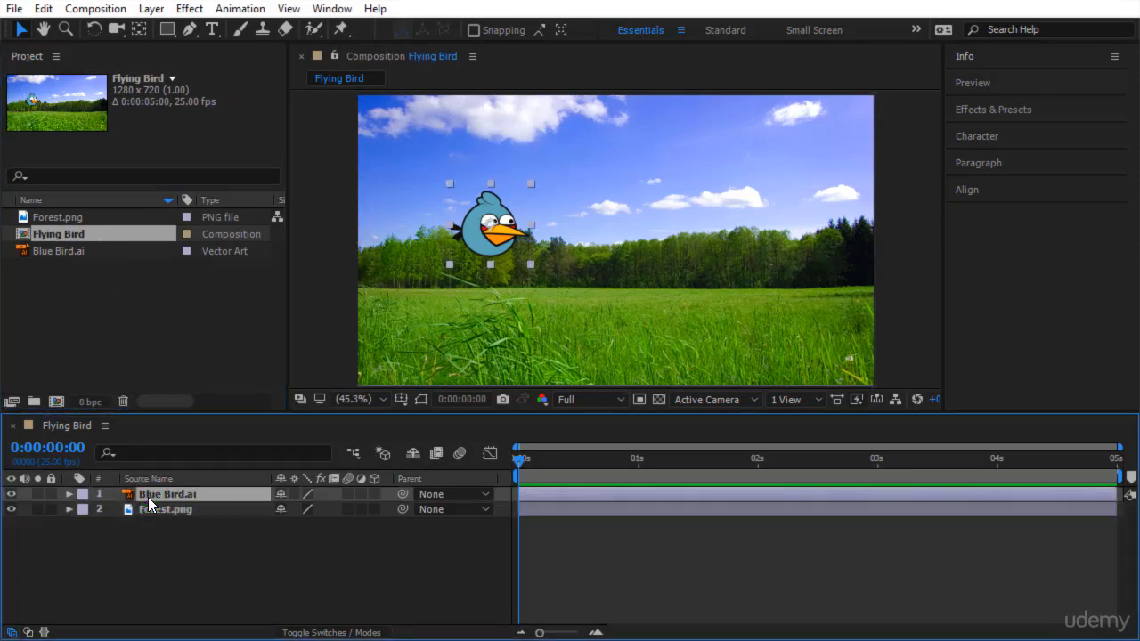
pyautogui.click(164, 509)
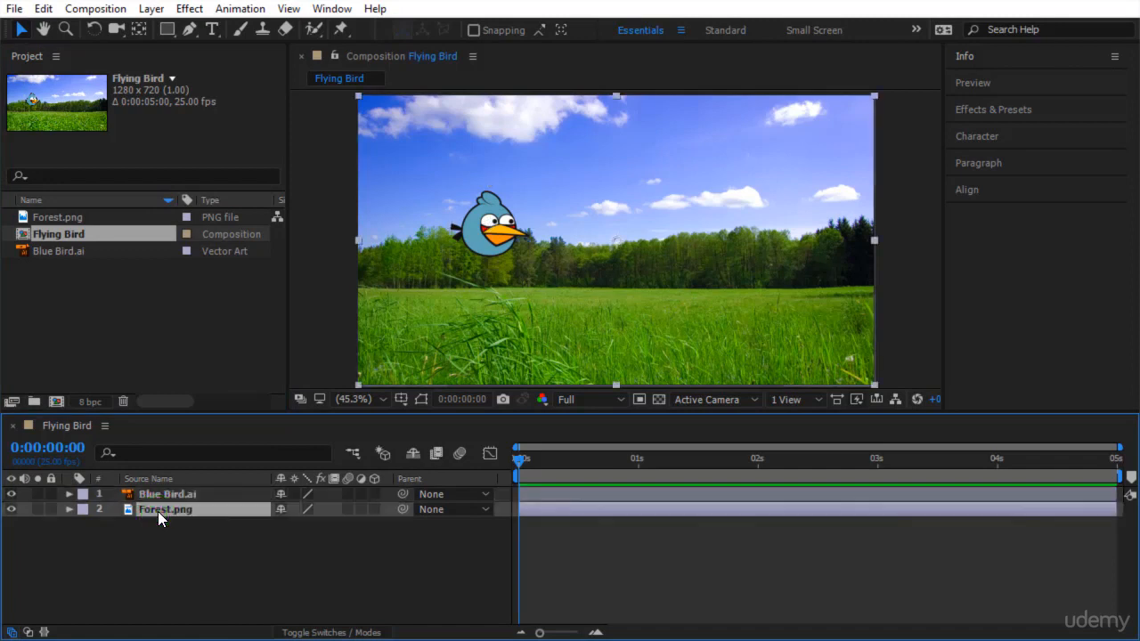